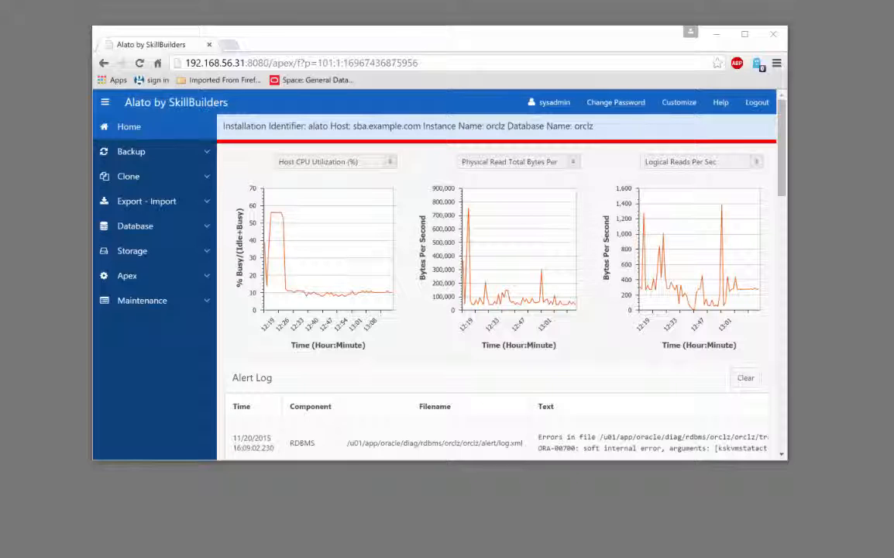
pyautogui.moveTo(324, 195)
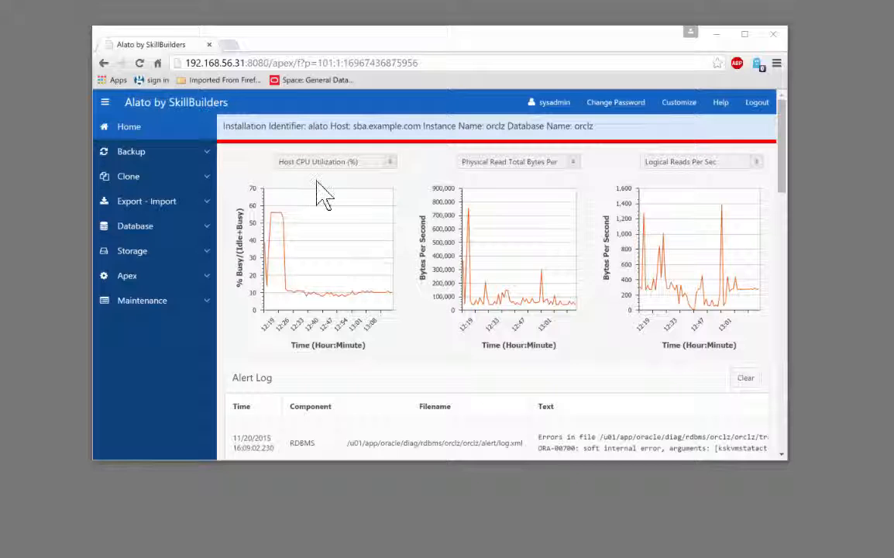
pyautogui.moveTo(435, 366)
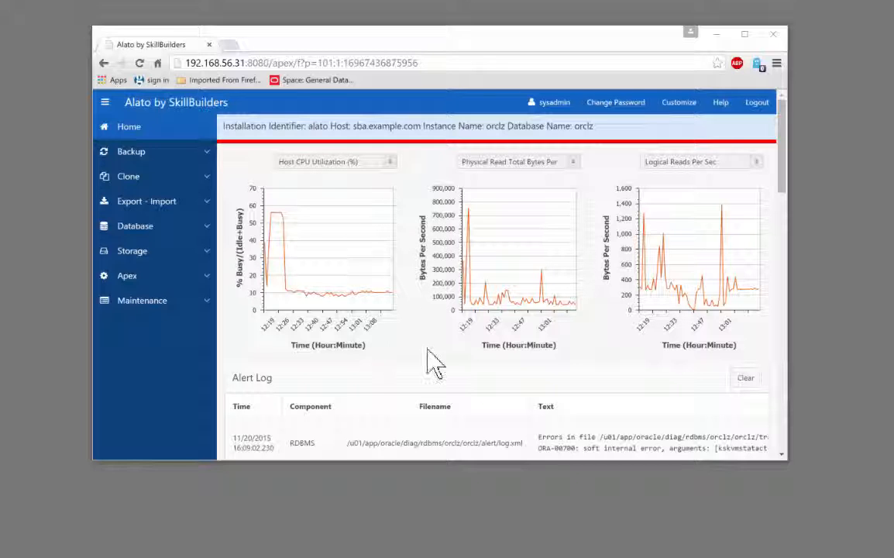
# Open Database > Metrics and Alert Thresholds and scroll down to the CPU Usage Per Sec row.
pyautogui.click(334, 161)
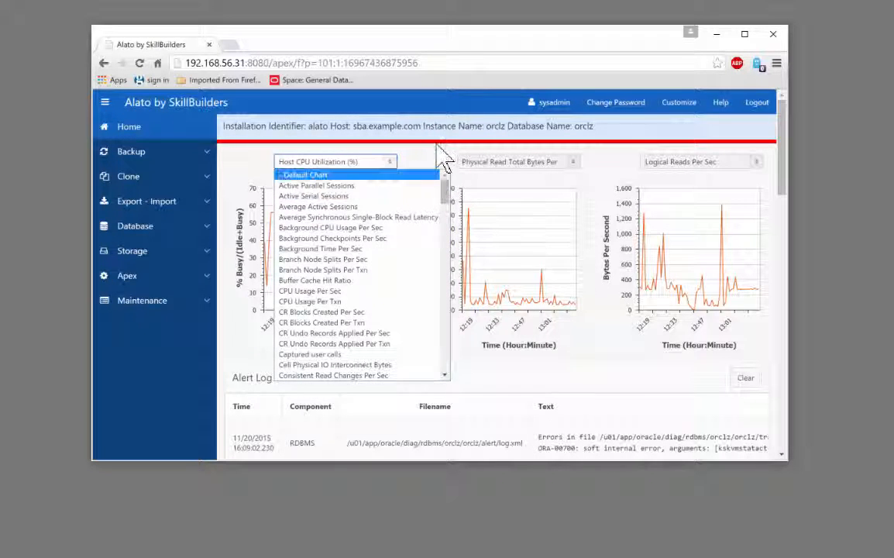
pyautogui.click(303, 175)
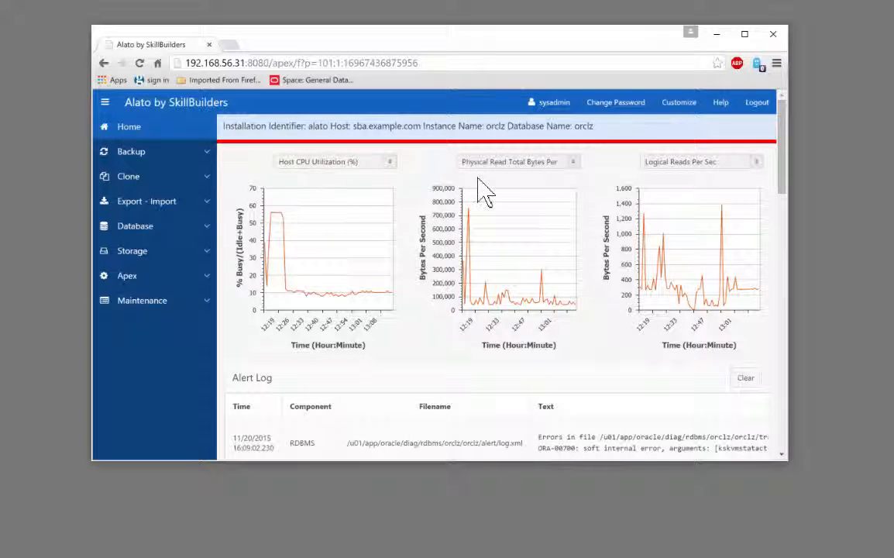
pyautogui.moveTo(740, 184)
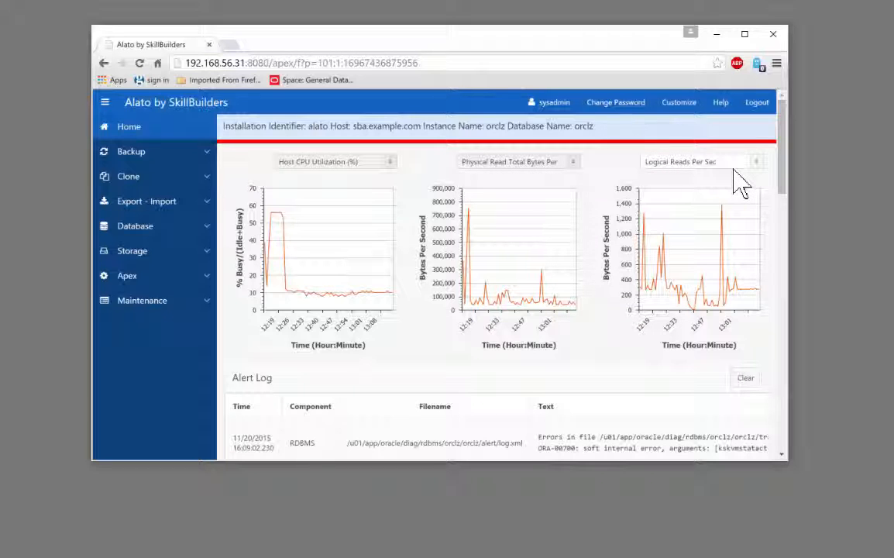
pyautogui.moveTo(735, 182)
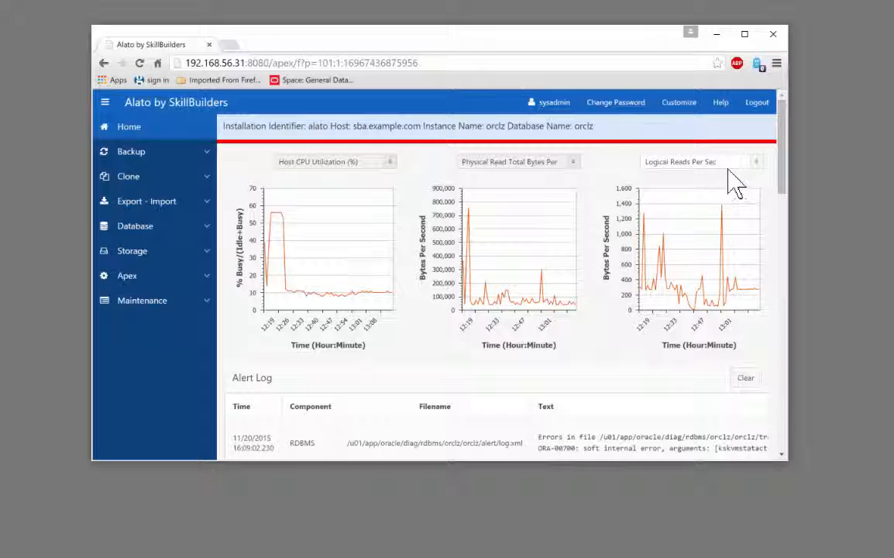
pyautogui.moveTo(445, 364)
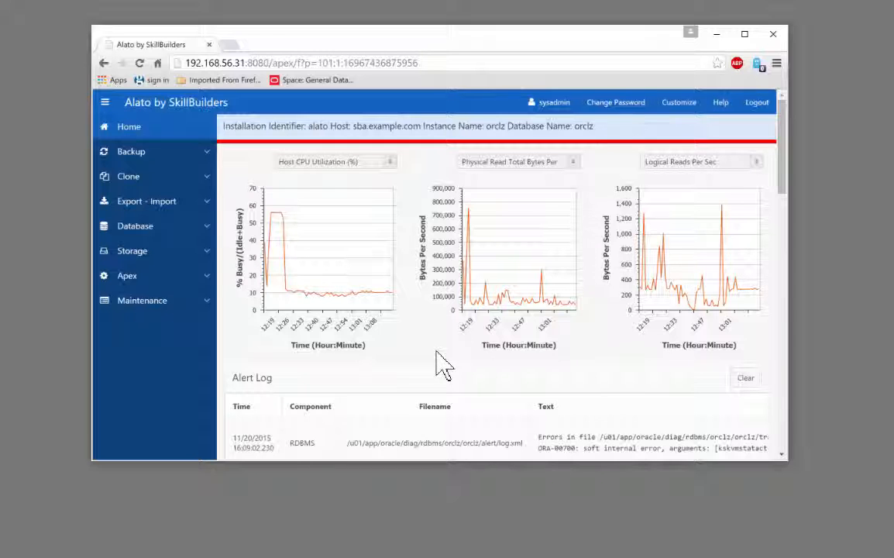
pyautogui.click(135, 226)
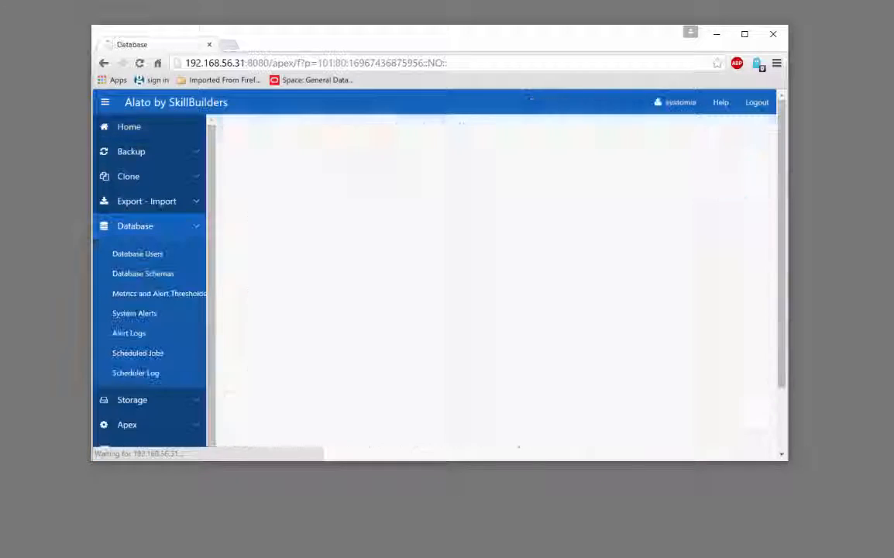
pyautogui.click(135, 225)
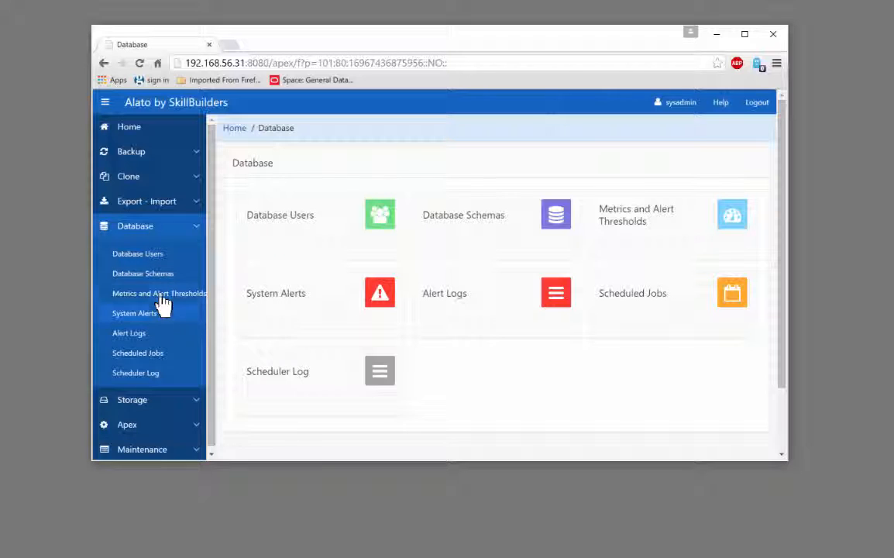
pyautogui.click(159, 293)
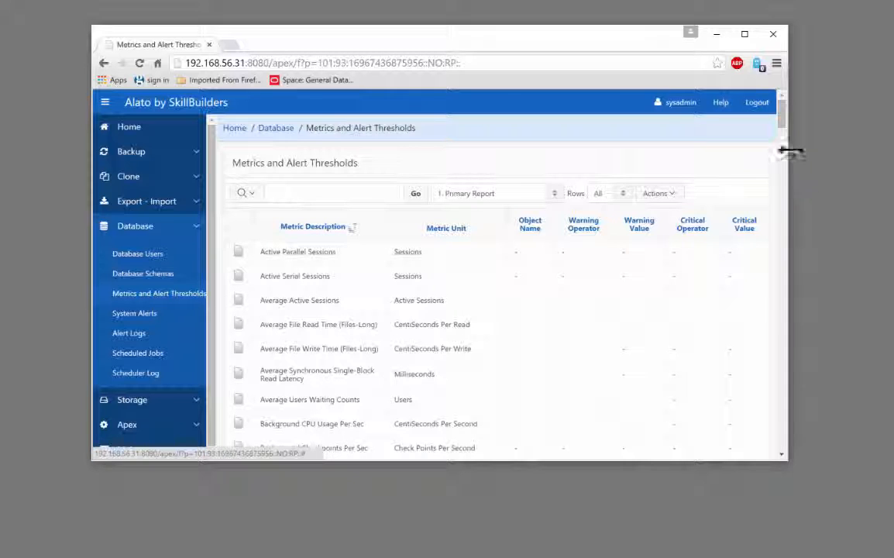
pyautogui.scroll(-3)
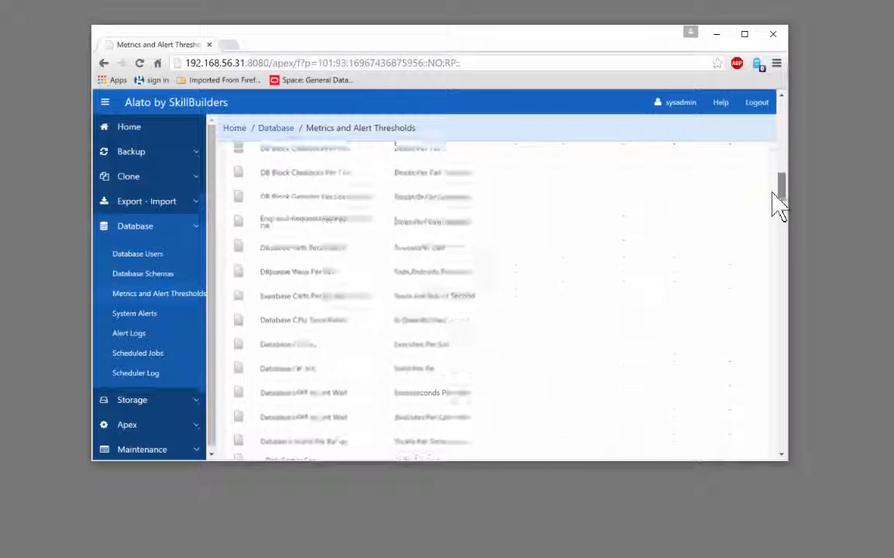
pyautogui.scroll(-3)
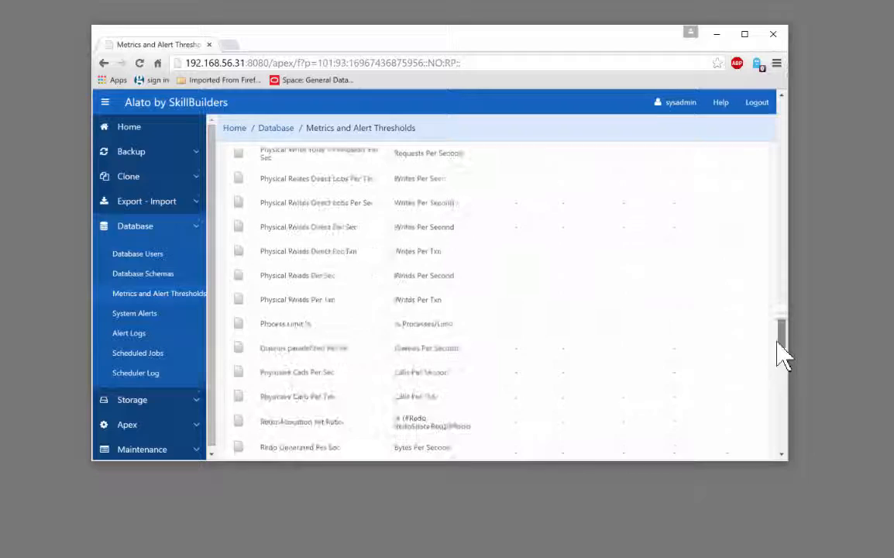
pyautogui.scroll(-3)
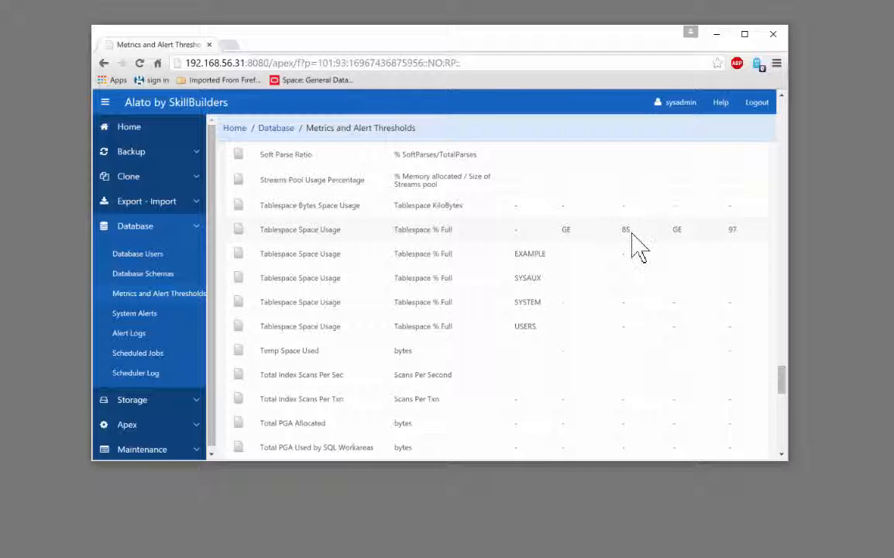
pyautogui.moveTo(747, 252)
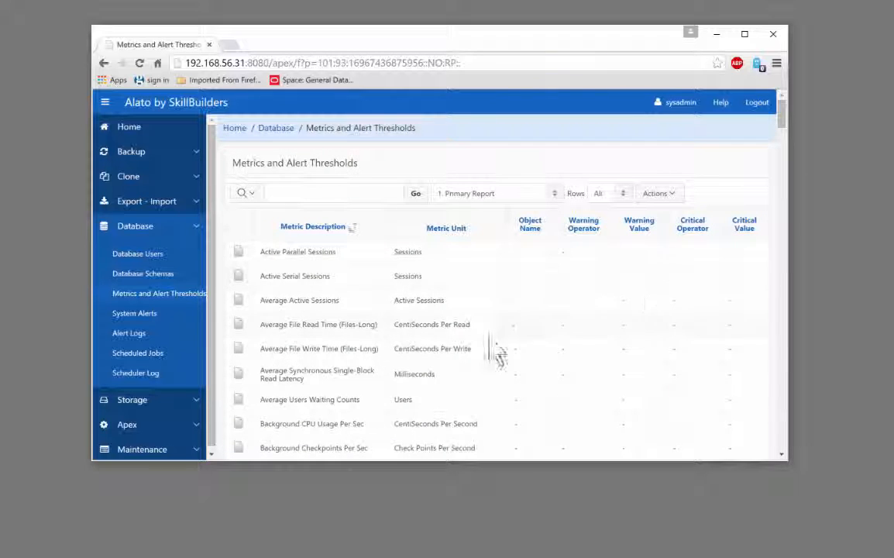
pyautogui.scroll(-3)
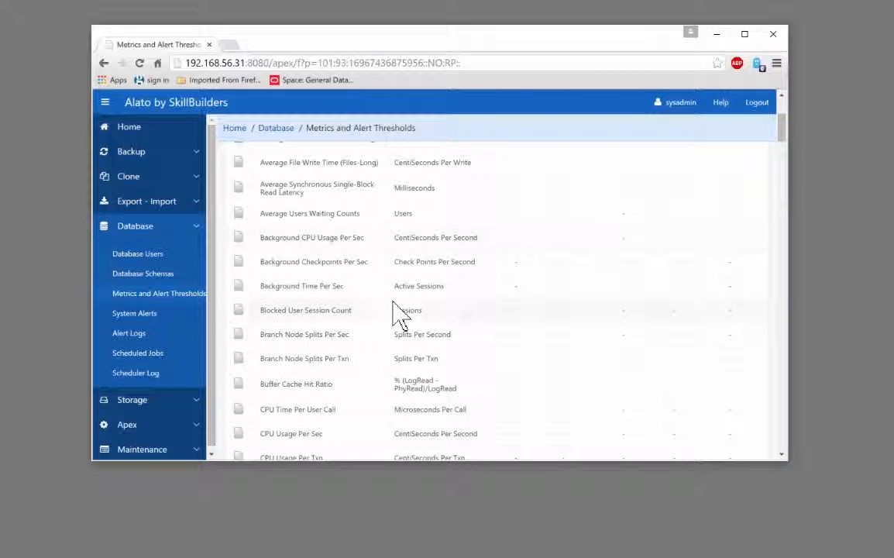
pyautogui.scroll(-3)
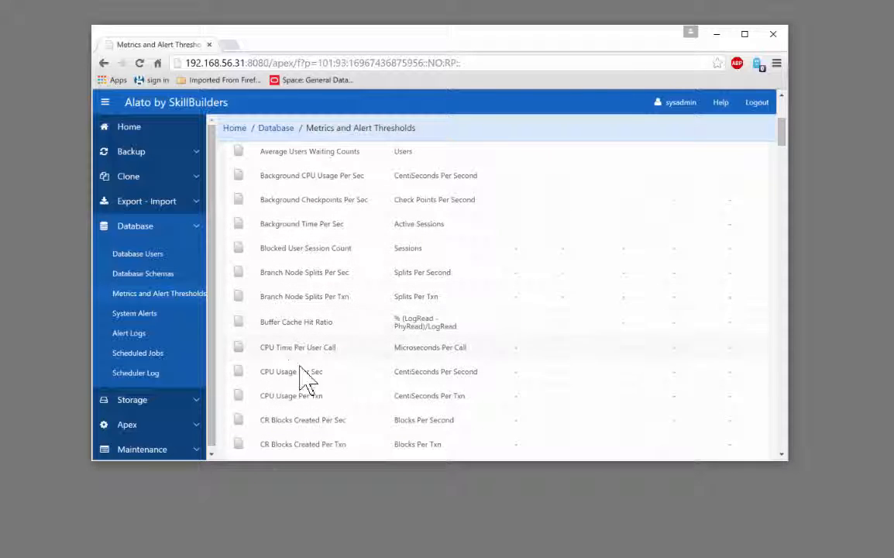
# Open the CPU Usage Per Sec metric chart and its Edit Alert Threshold form.
pyautogui.click(290, 371)
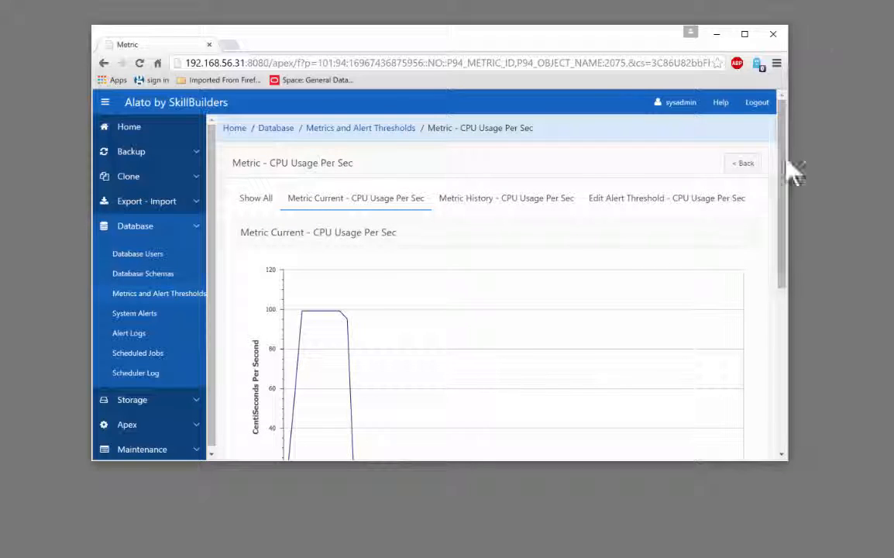
pyautogui.scroll(-3)
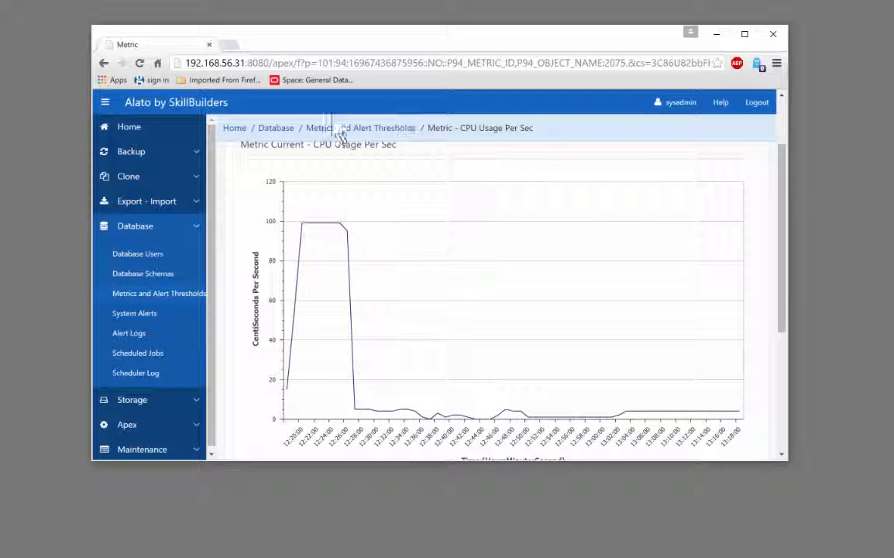
pyautogui.moveTo(362, 282)
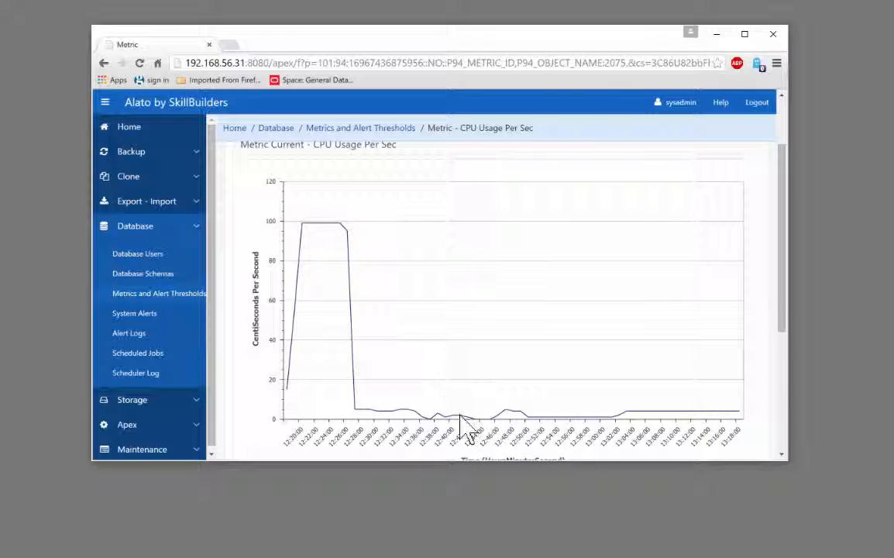
pyautogui.moveTo(806, 333)
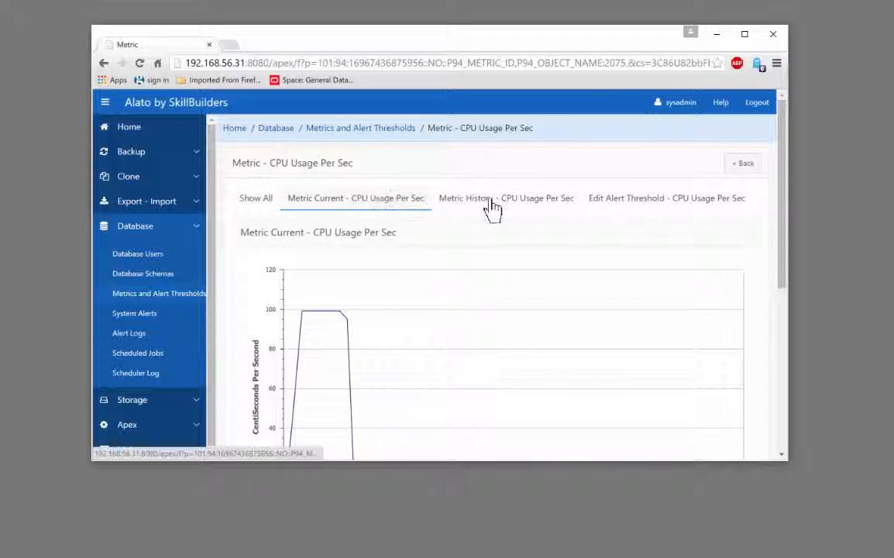
pyautogui.click(667, 197)
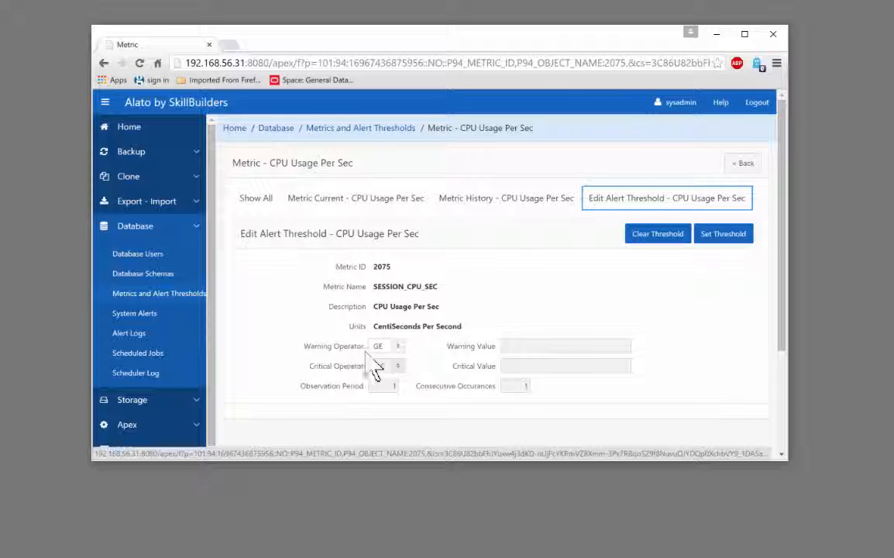
# Enter warning 50 and critical 75 for CPU Usage Per Sec, save, and dismiss the confirmation.
pyautogui.click(566, 345)
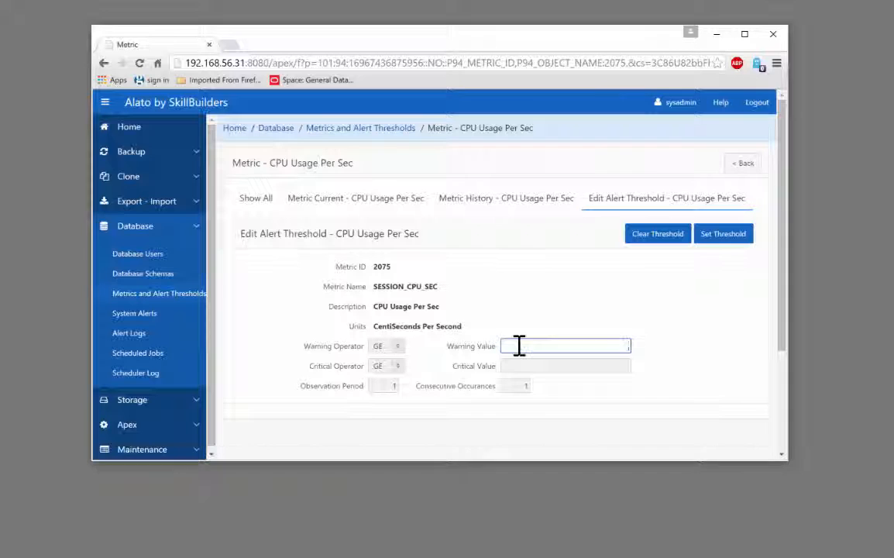
pyautogui.write('50')
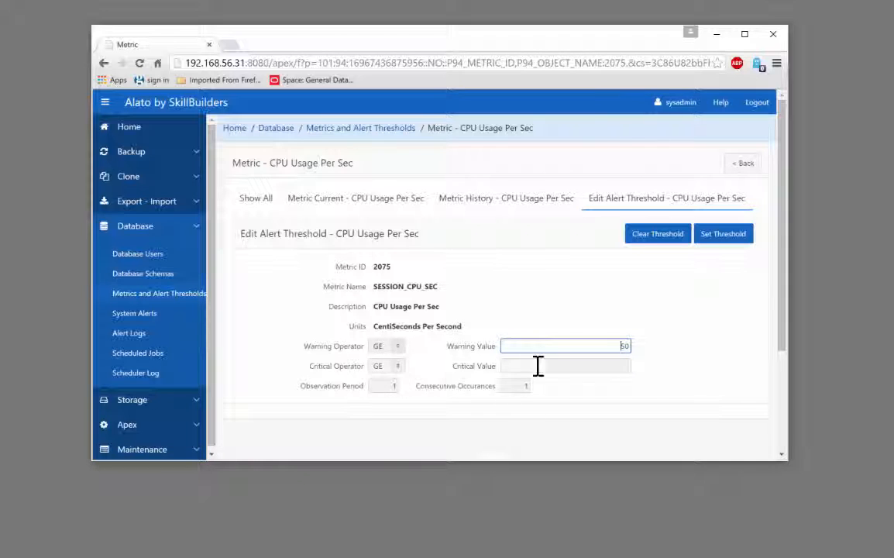
pyautogui.click(565, 365)
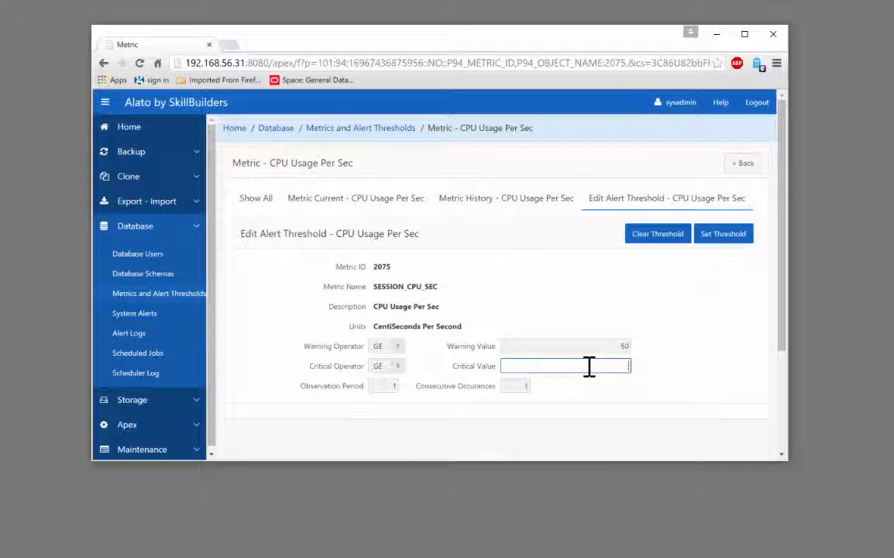
pyautogui.write('75')
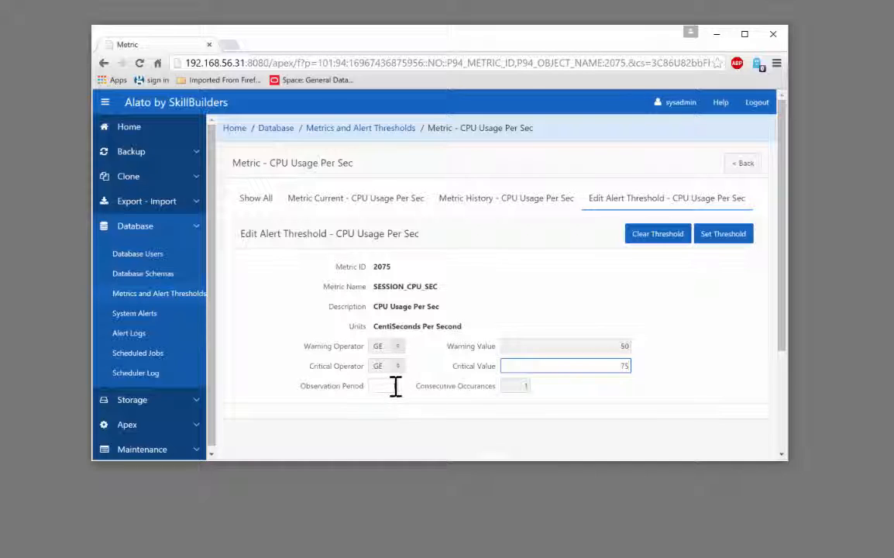
pyautogui.write('1')
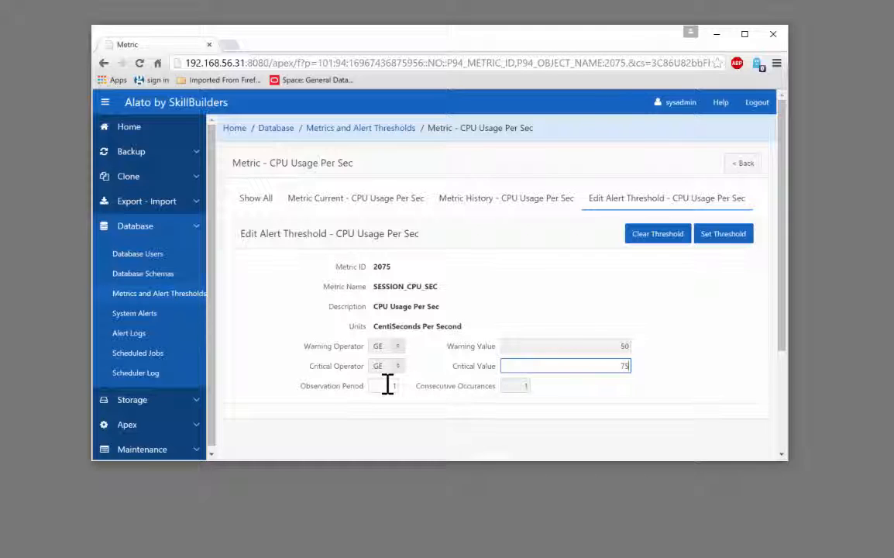
pyautogui.moveTo(558, 407)
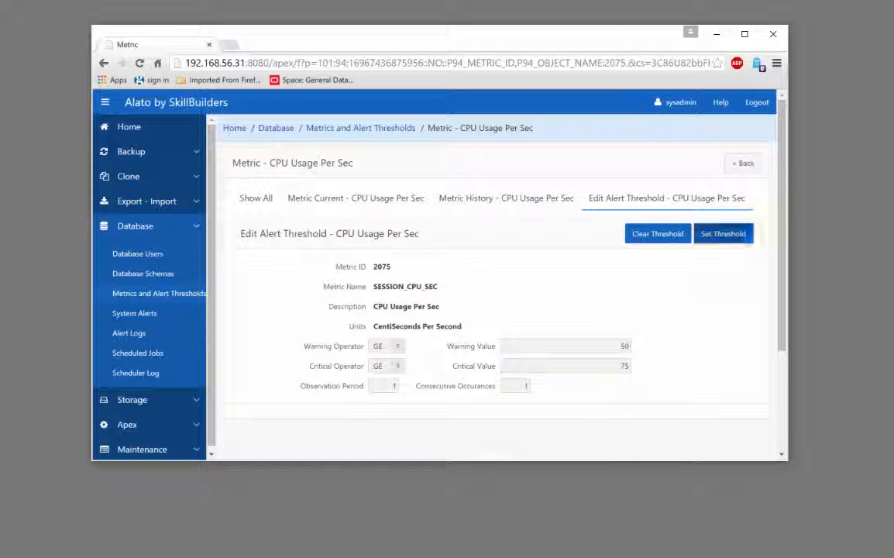
pyautogui.click(722, 233)
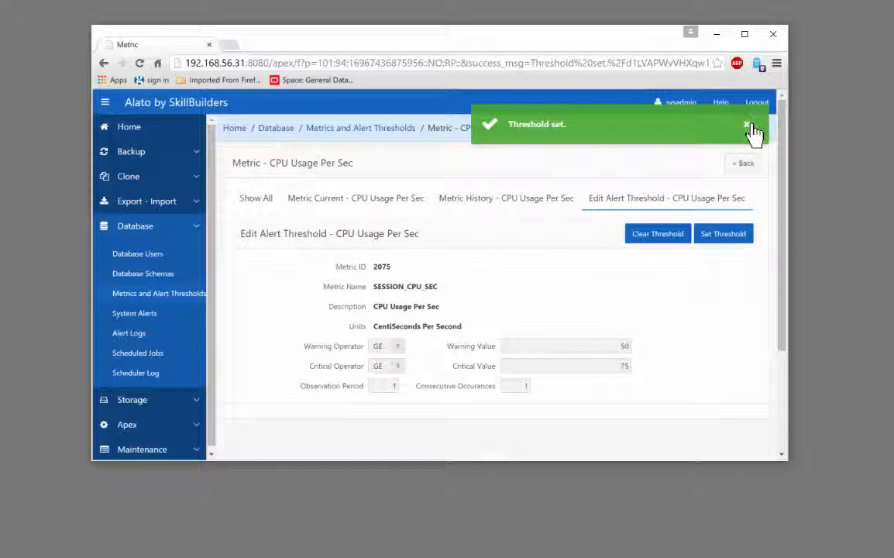
pyautogui.click(746, 124)
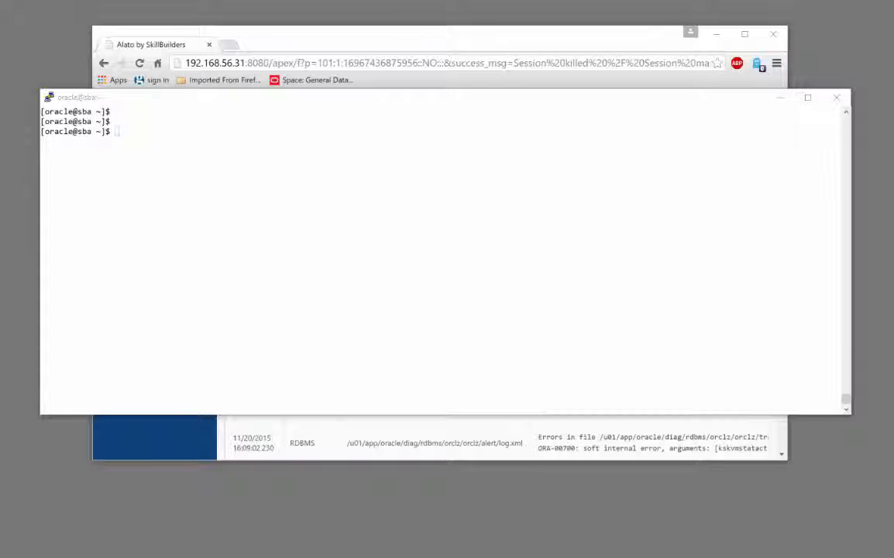
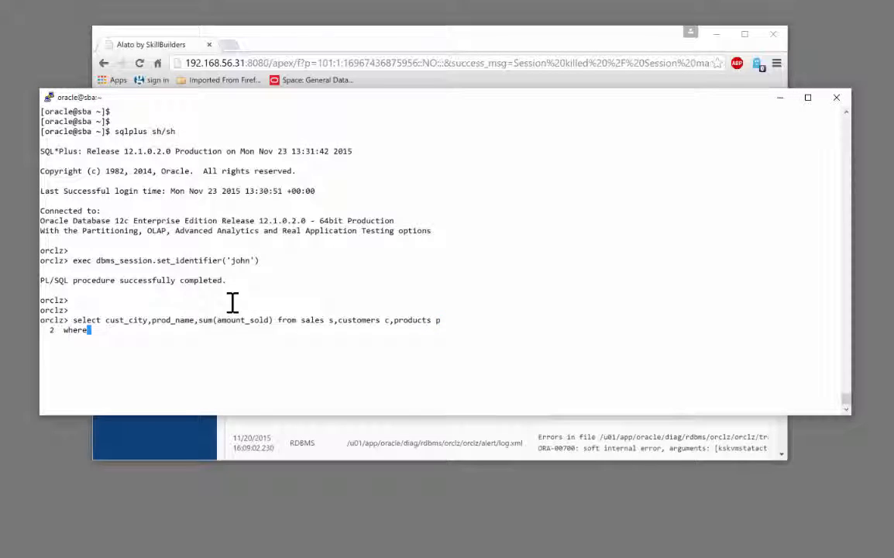
pyautogui.press('enter')
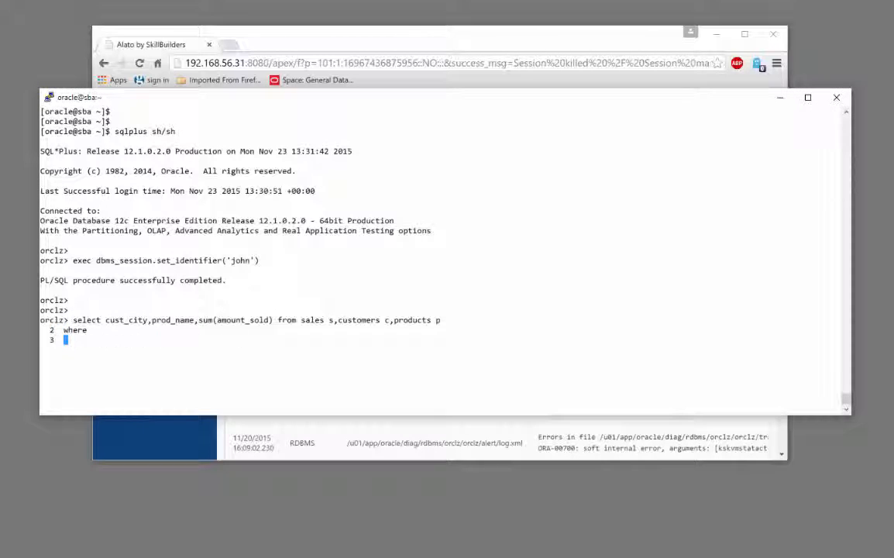
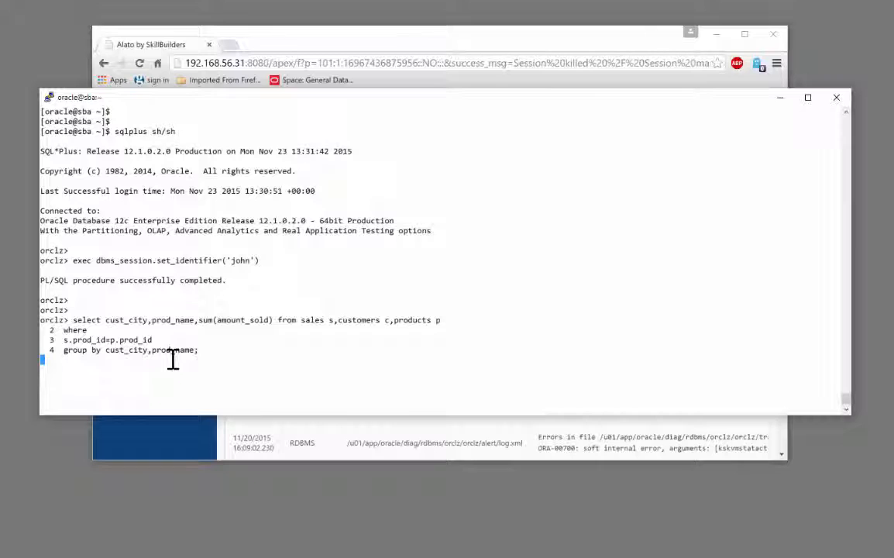
pyautogui.moveTo(166, 354)
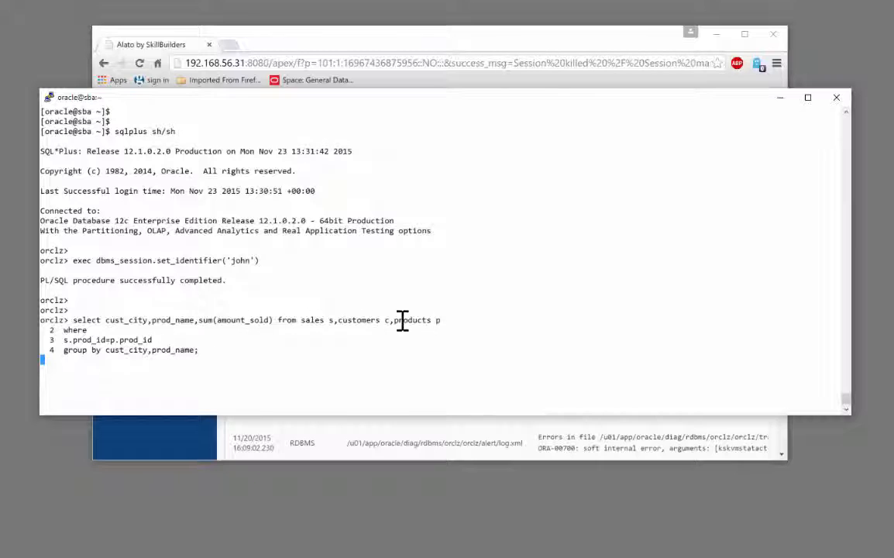
pyautogui.moveTo(375, 319)
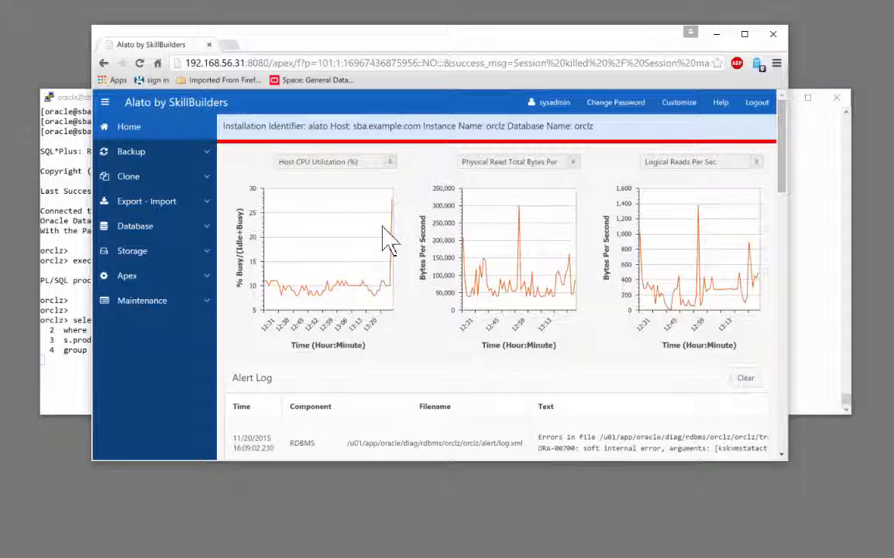
pyautogui.moveTo(401, 214)
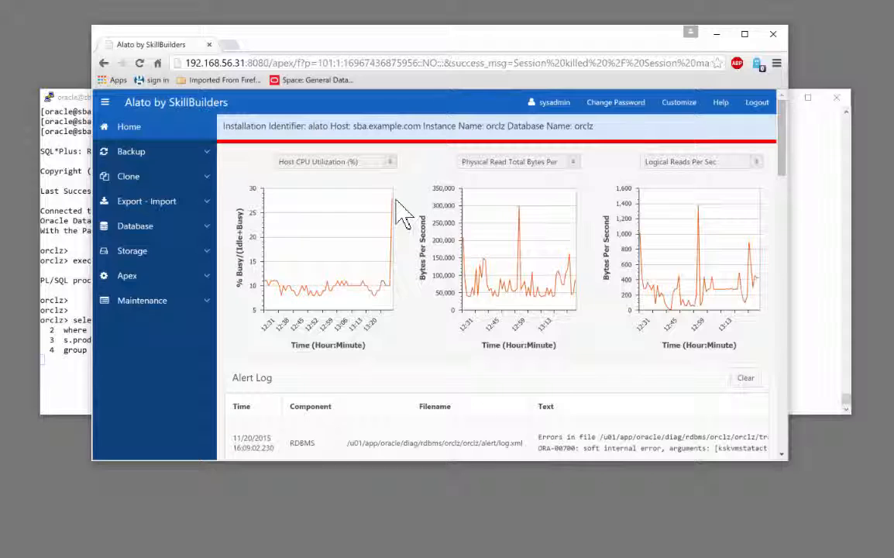
pyautogui.moveTo(445, 217)
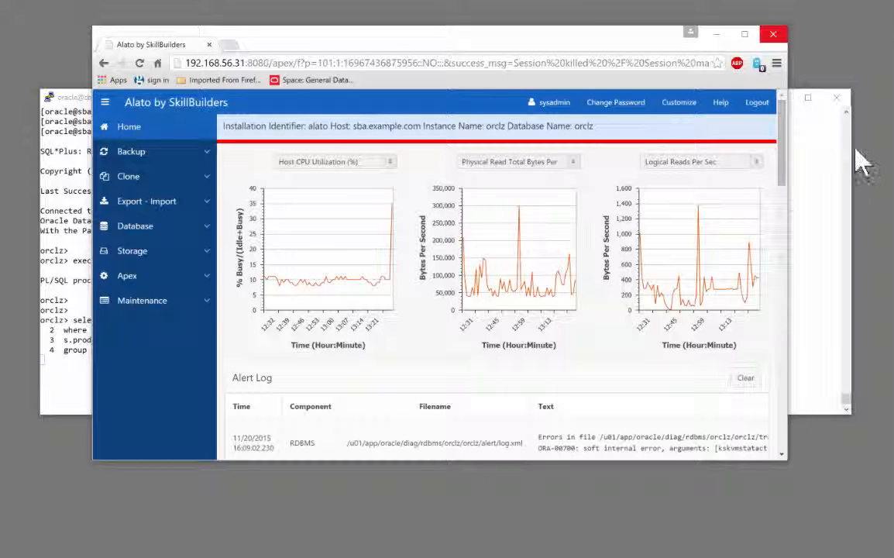
# Scroll the Alato home dashboard to watch host CPU and physical reads spike.
pyautogui.scroll(-3)
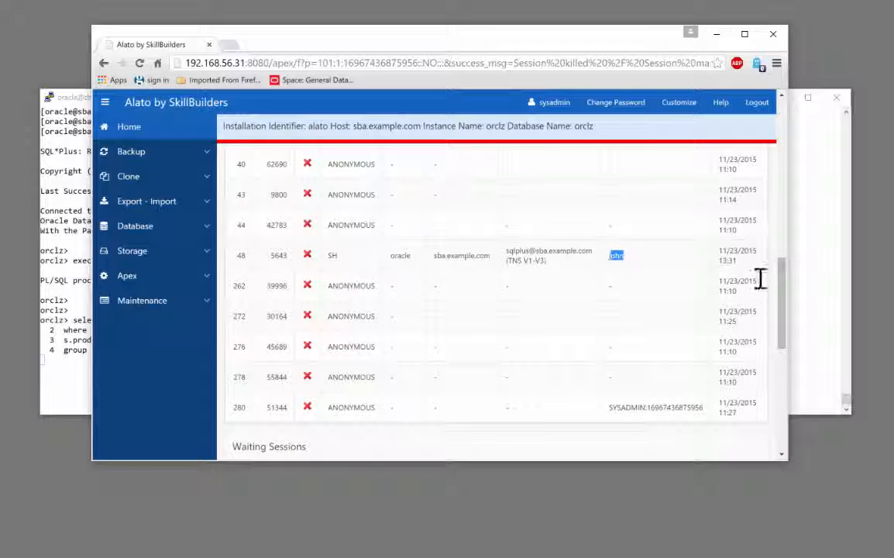
pyautogui.scroll(-3)
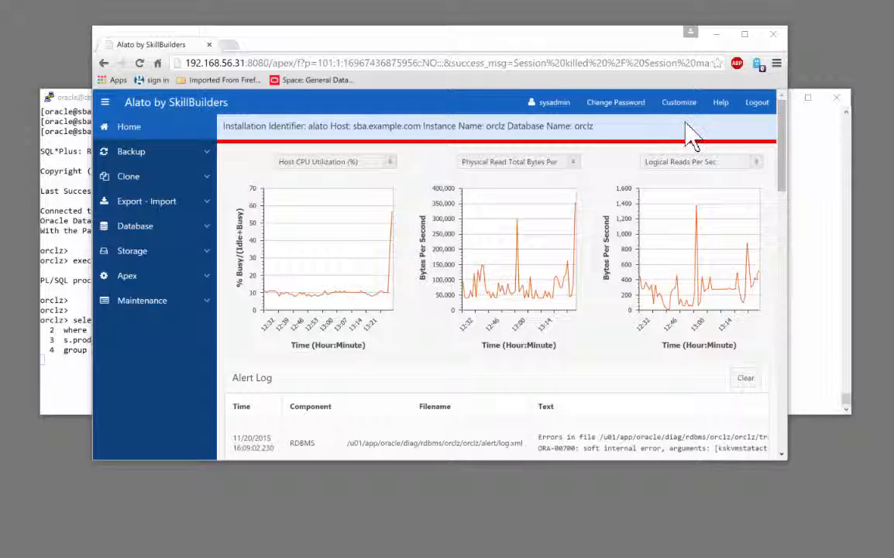
# Scroll to System Threshold Alerts and highlight the CRITICAL CPU Usage Per Sec alert.
pyautogui.scroll(-3)
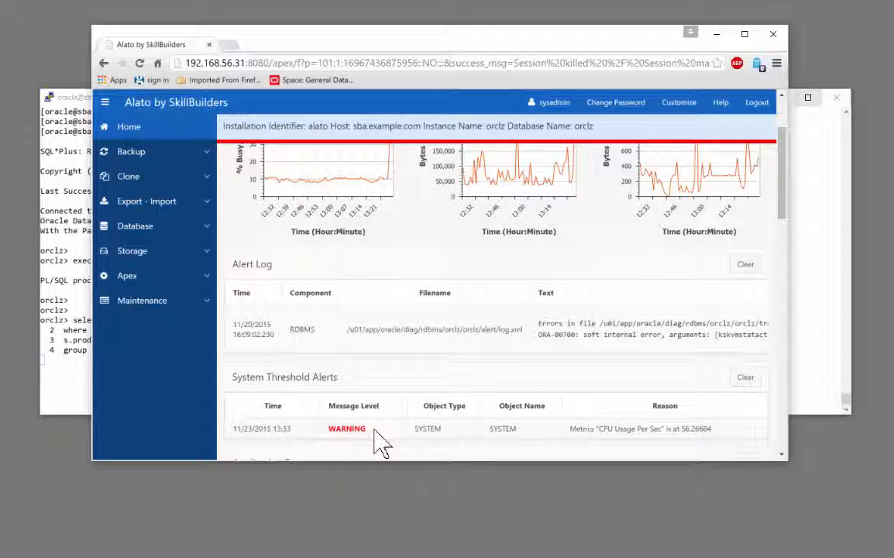
pyautogui.moveTo(351, 393)
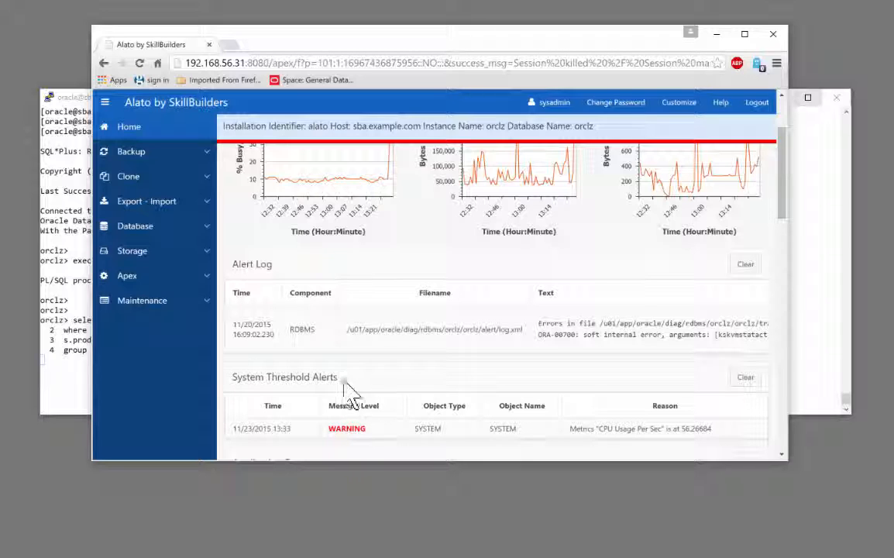
pyautogui.moveTo(395, 446)
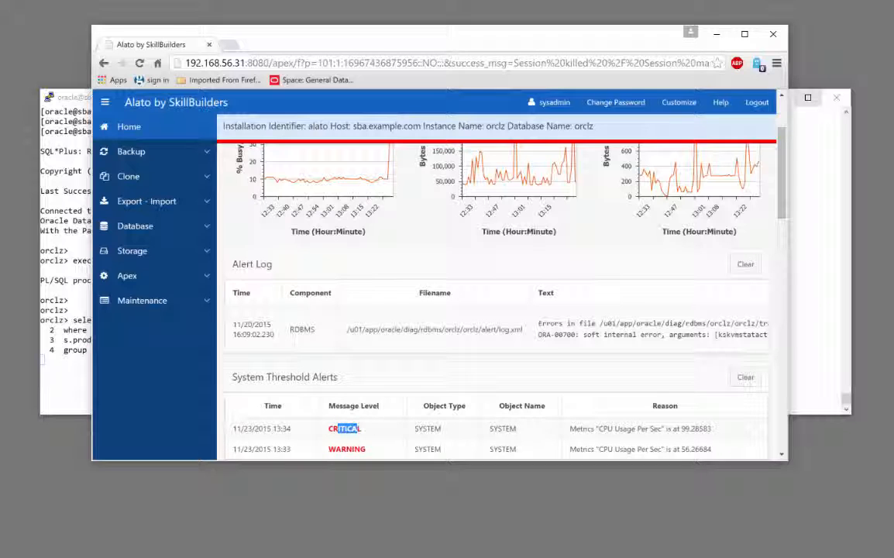
pyautogui.doubleClick(693, 428)
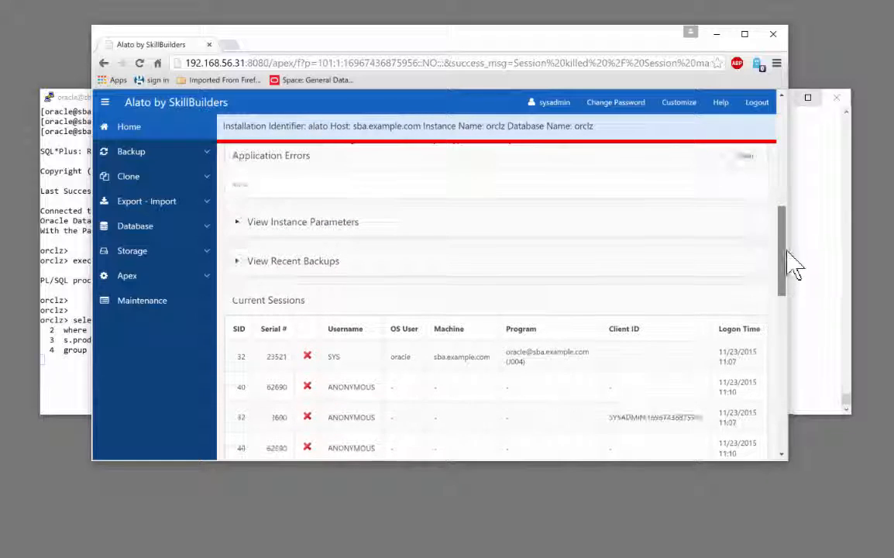
# Scroll to Current Sessions and confirm killing the SH session tagged john.
pyautogui.scroll(-3)
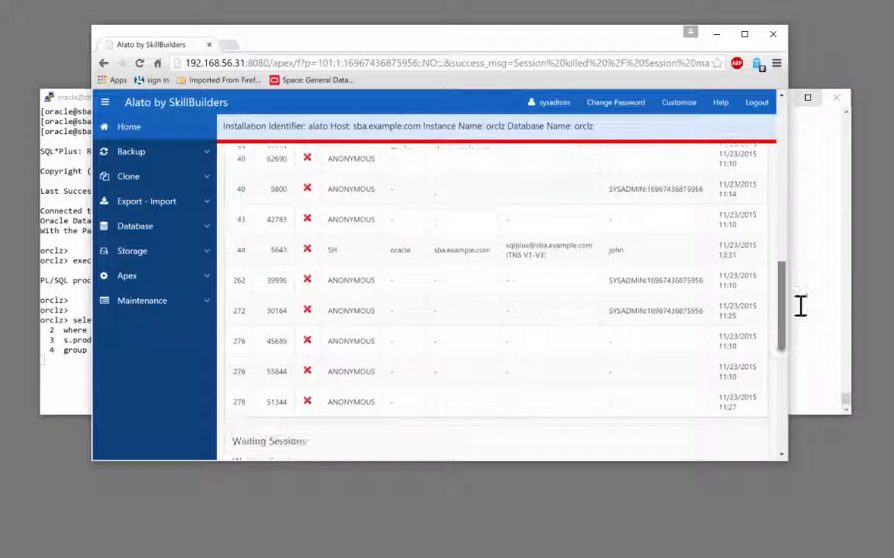
pyautogui.scroll(-3)
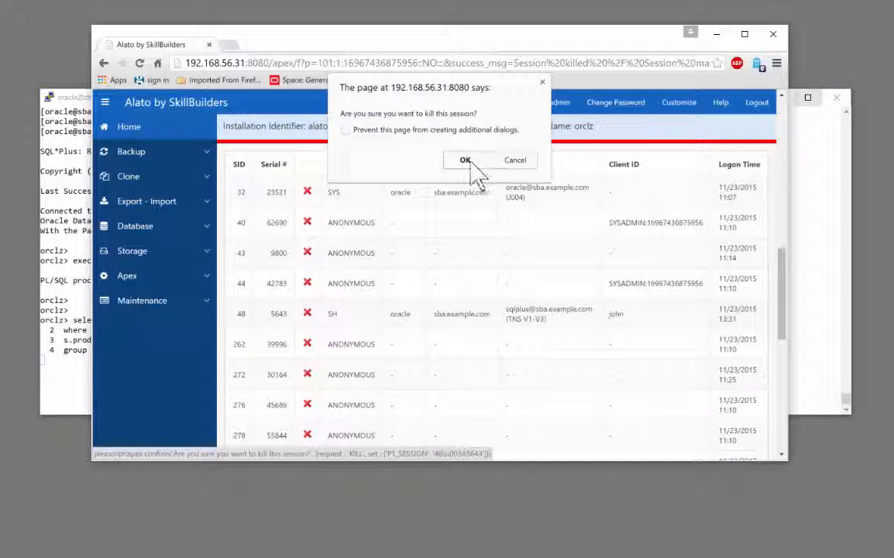
pyautogui.click(464, 159)
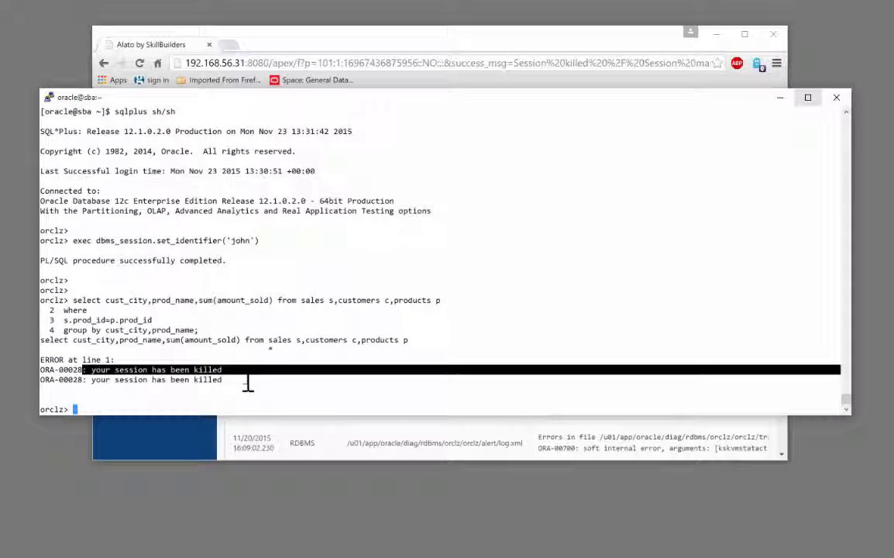
pyautogui.moveTo(179, 447)
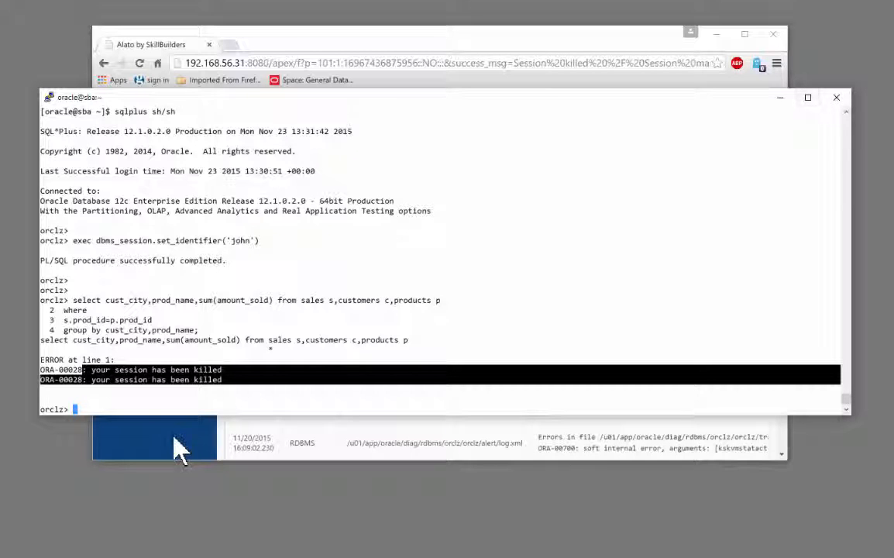